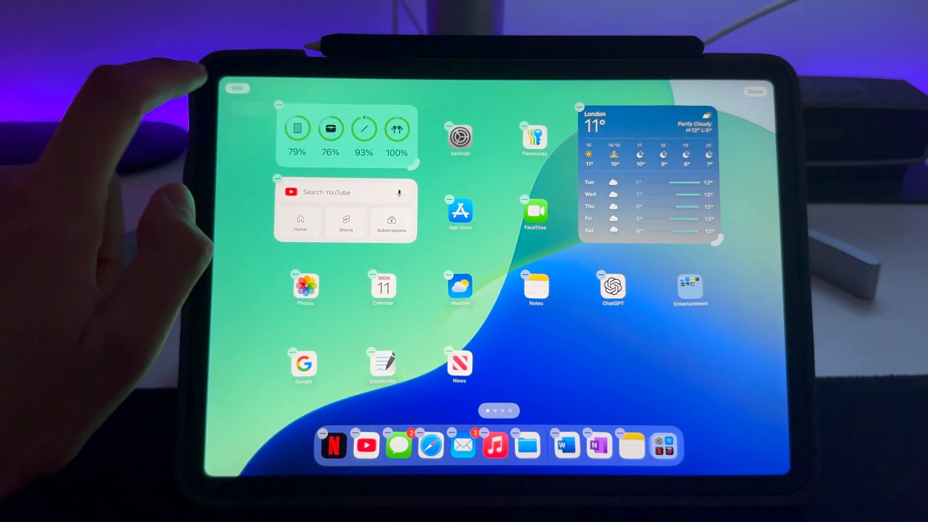
Step: Bring up the Home Screen icon appearance panel with size and style options
{"action": "left_click", "coordinate": [237, 89]}
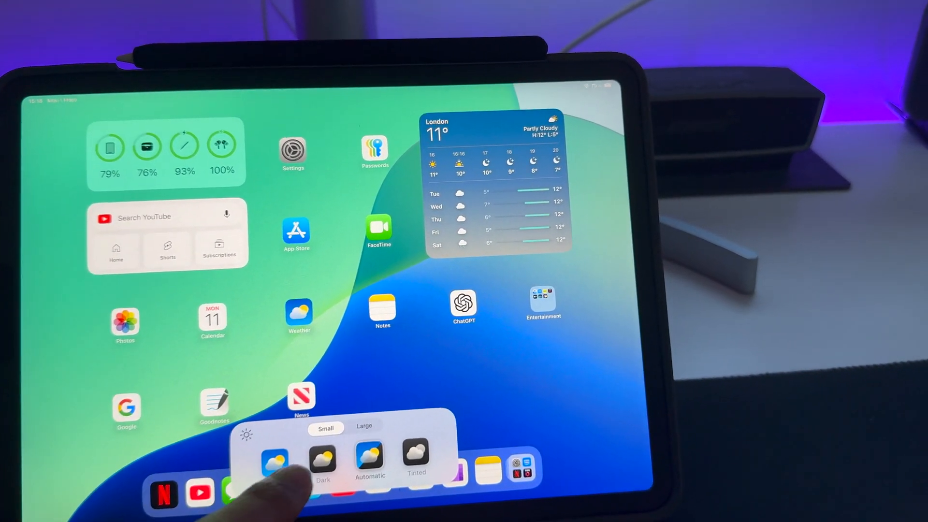
Step: Preview the app icons in Large size, then Dark and Tinted styles
{"action": "left_click", "coordinate": [365, 426]}
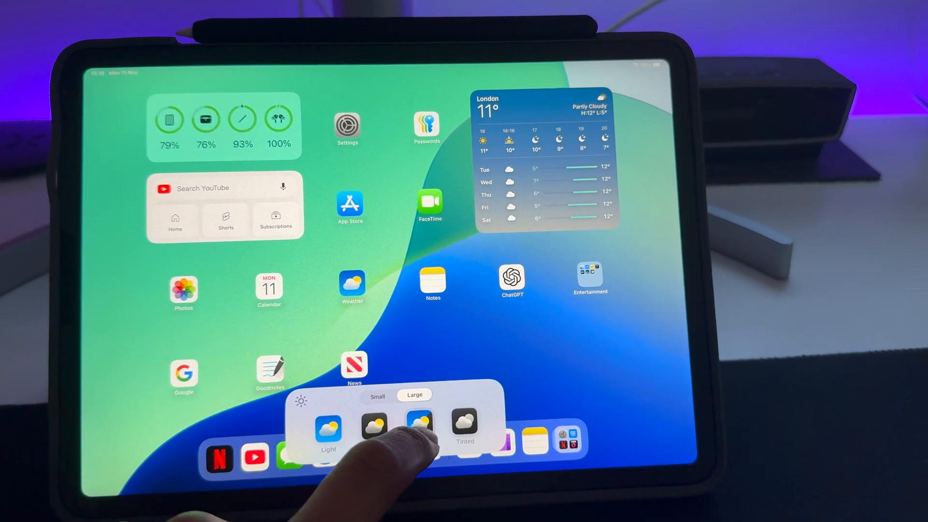
{"action": "left_click", "coordinate": [377, 395]}
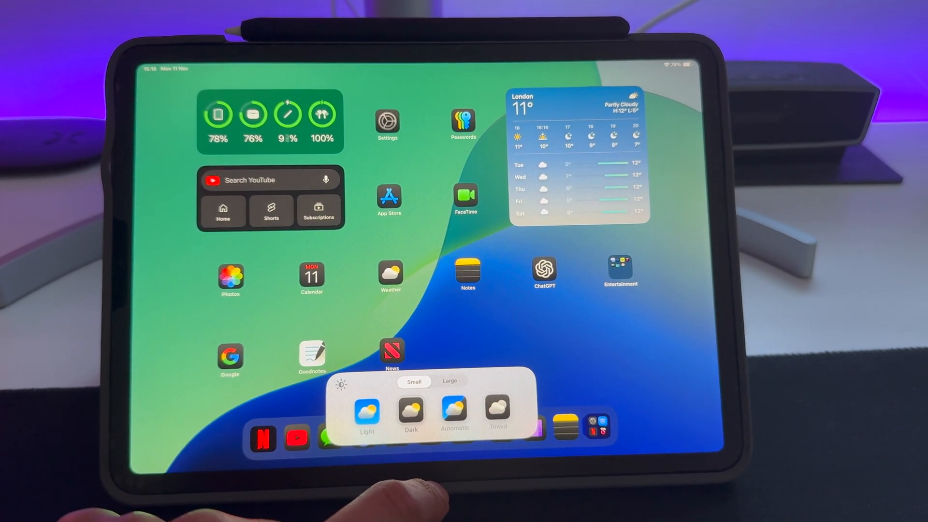
{"action": "left_click", "coordinate": [454, 413]}
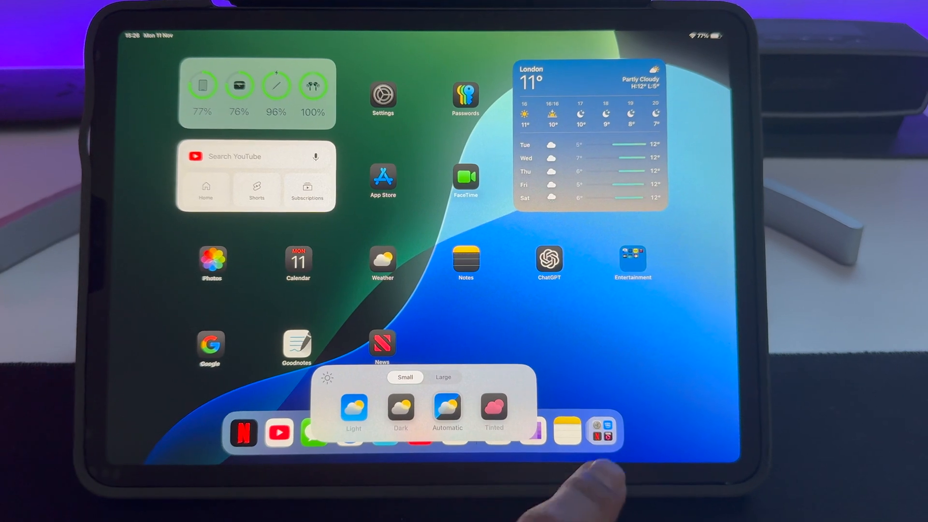
{"action": "left_click", "coordinate": [494, 411]}
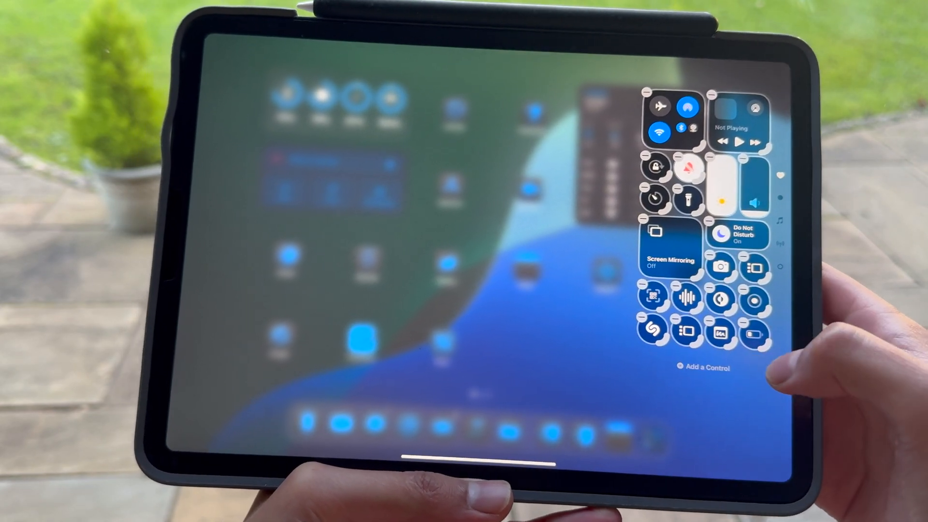
Step: Browse down through the Control Center gallery of addable controls
{"action": "left_click", "coordinate": [702, 367]}
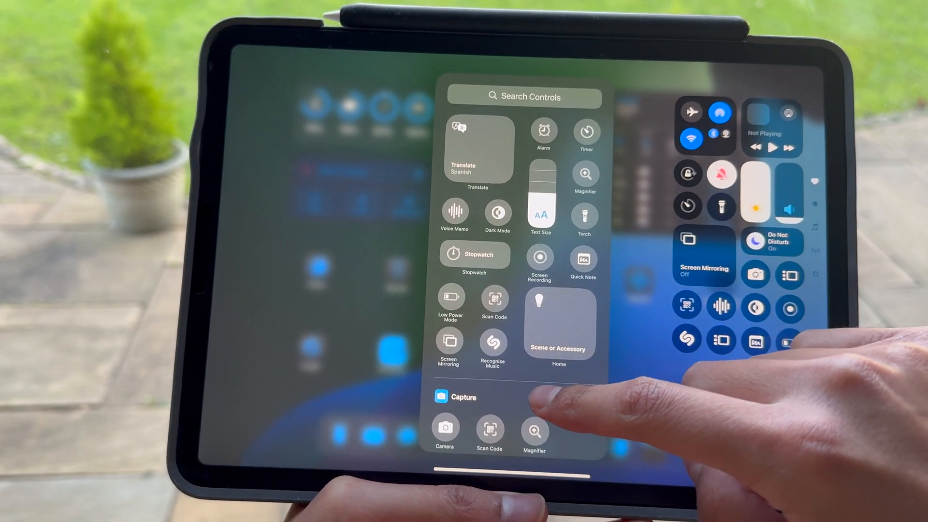
{"action": "scroll", "scroll_direction": "down", "scroll_amount": 3}
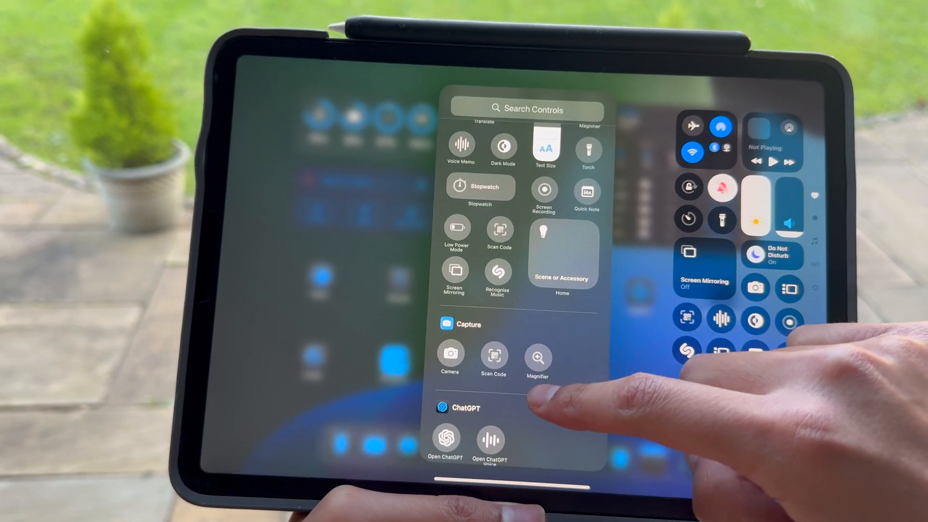
{"action": "scroll", "scroll_direction": "down", "scroll_amount": 3}
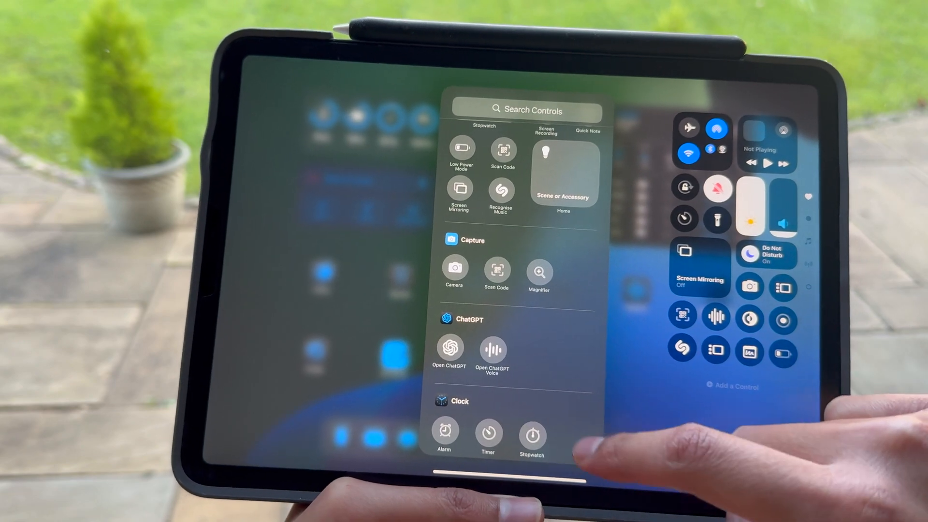
{"action": "scroll", "scroll_direction": "down", "scroll_amount": 3}
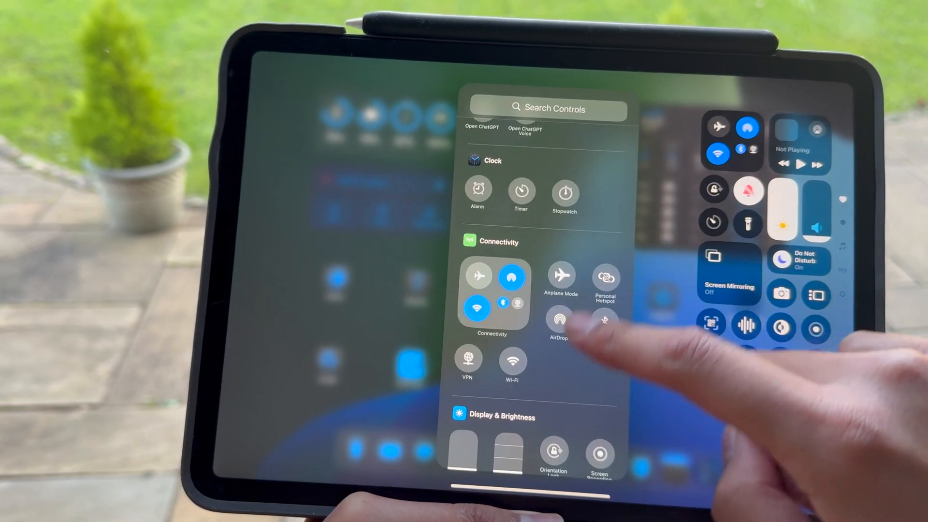
{"action": "scroll", "scroll_direction": "down", "scroll_amount": 3}
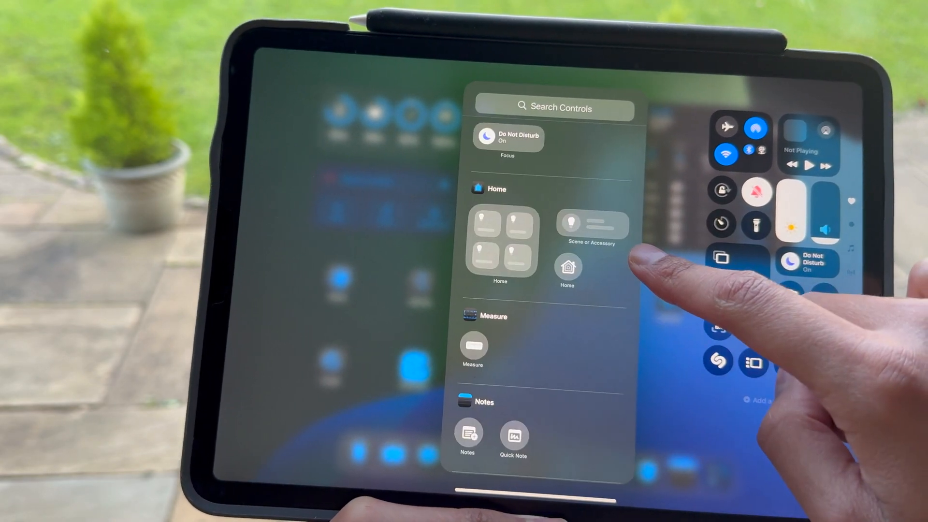
{"action": "scroll", "scroll_direction": "down", "scroll_amount": 3}
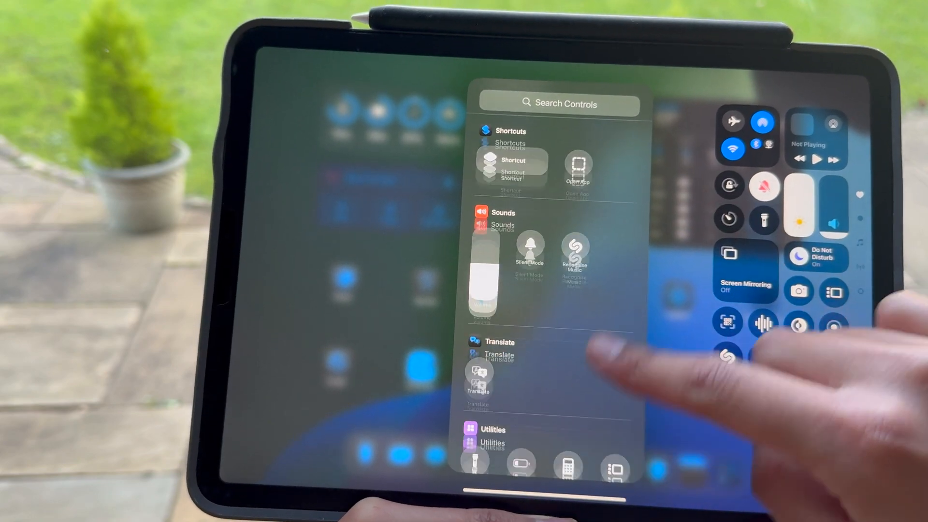
{"action": "scroll", "scroll_direction": "down", "scroll_amount": 3}
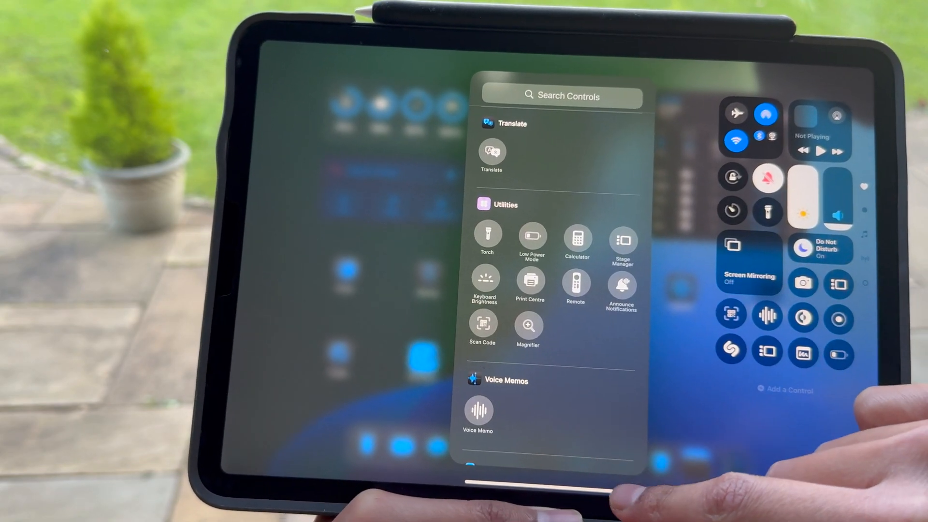
{"action": "scroll", "scroll_direction": "down", "scroll_amount": 3}
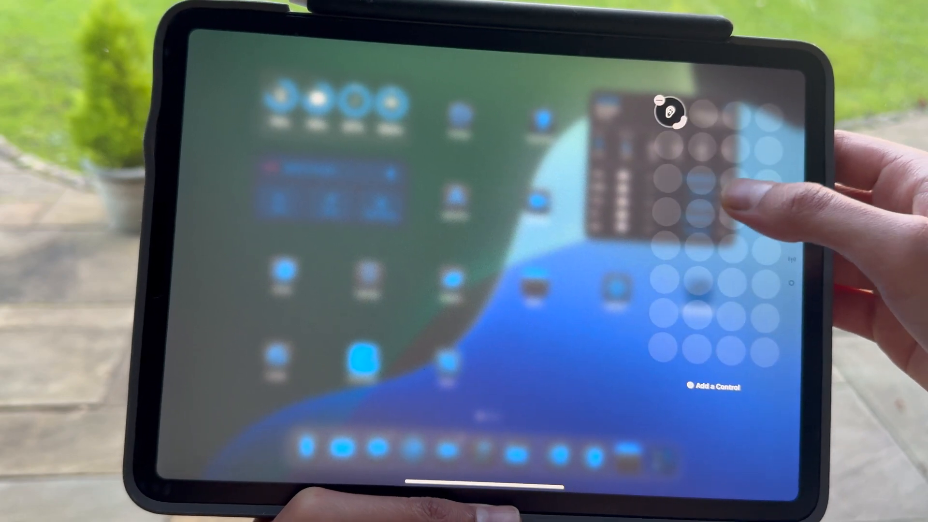
Step: Place a new control onto the emptied Control Center page
{"action": "left_click", "coordinate": [708, 386]}
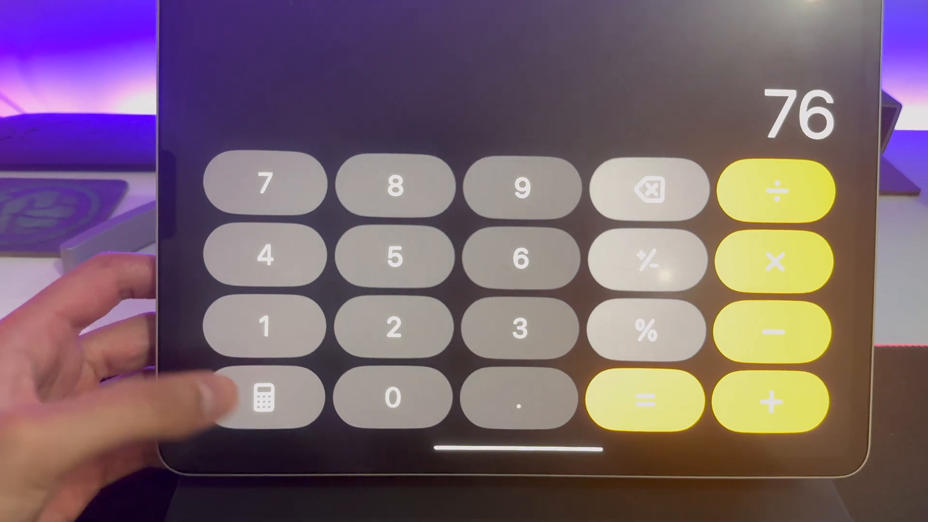
Step: Leave the calculator modes and open the handwritten 'IN THE CALCULATOR APP' note in Notes
{"action": "left_click", "coordinate": [268, 397]}
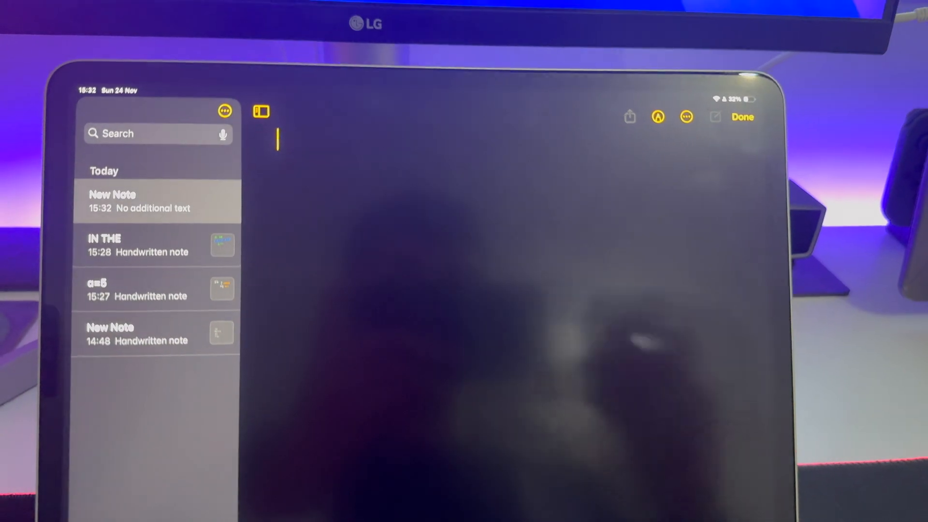
{"action": "left_click", "coordinate": [157, 245]}
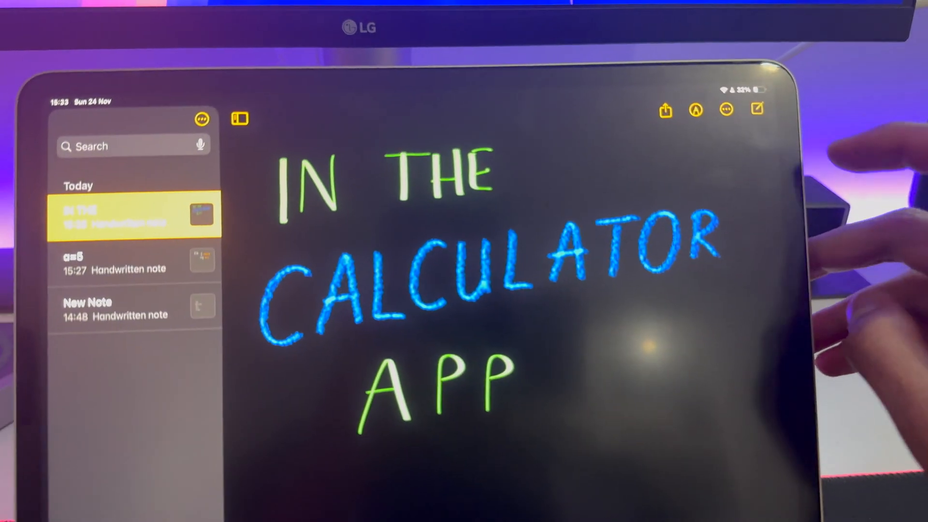